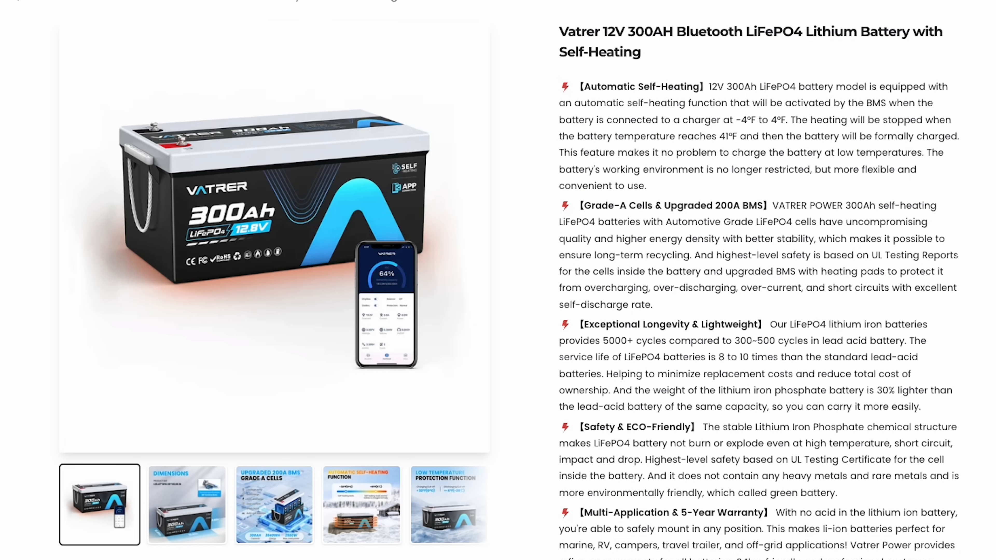
Step: Go to the Vatrer 12V 100Ah Group 24 battery product page and bring the gallery into view
{"action": "left_click", "coordinate": [186, 504]}
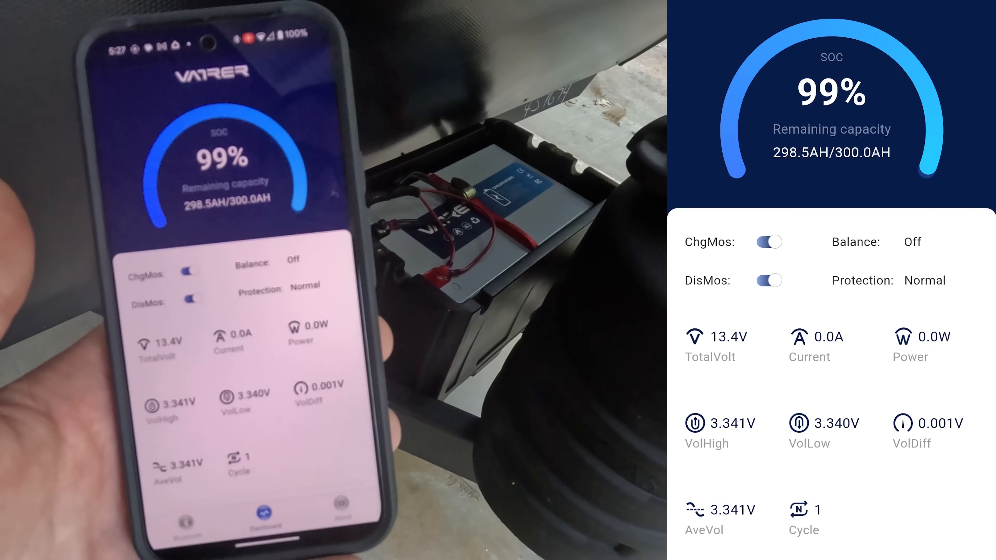
{"action": "left_click", "coordinate": [458, 21]}
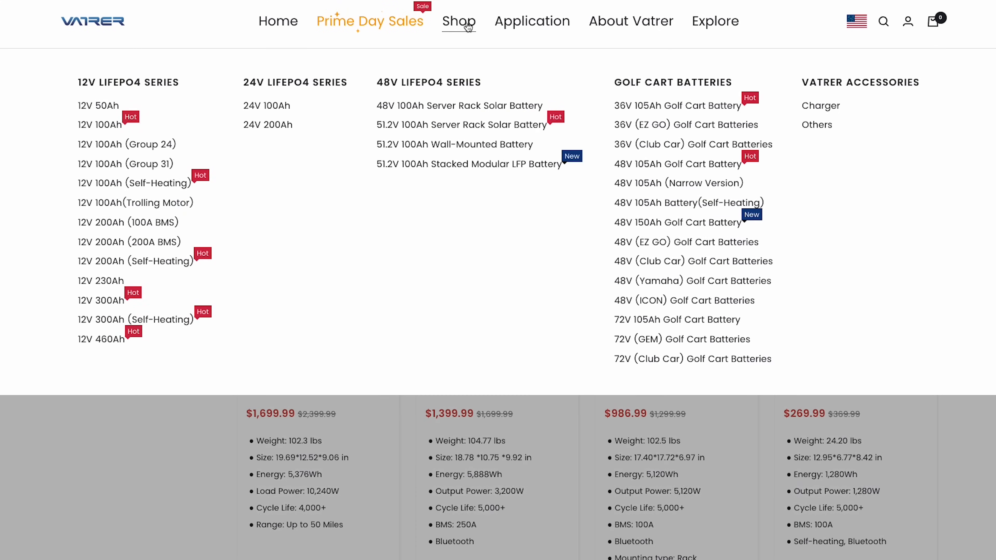
{"action": "mouse_move", "coordinate": [147, 144]}
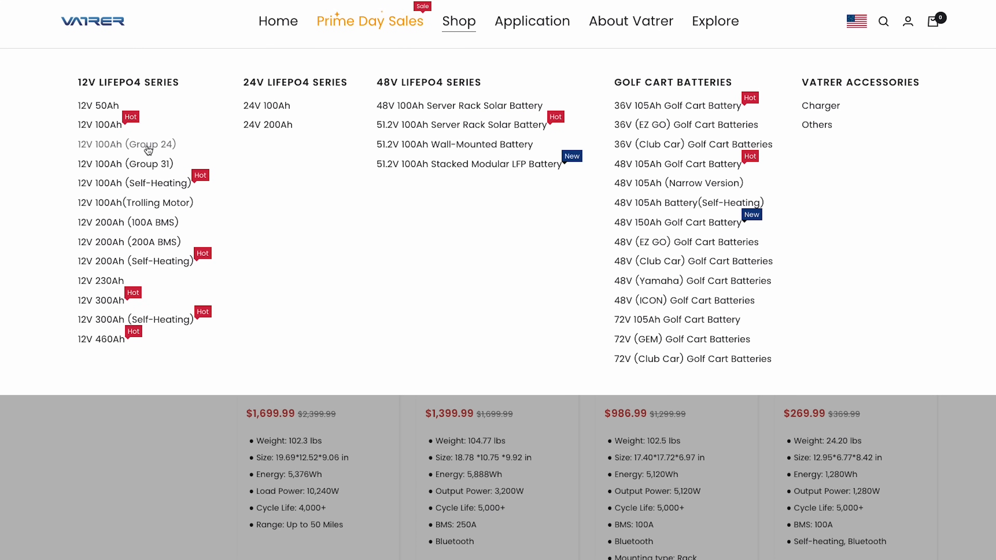
{"action": "left_click", "coordinate": [127, 144]}
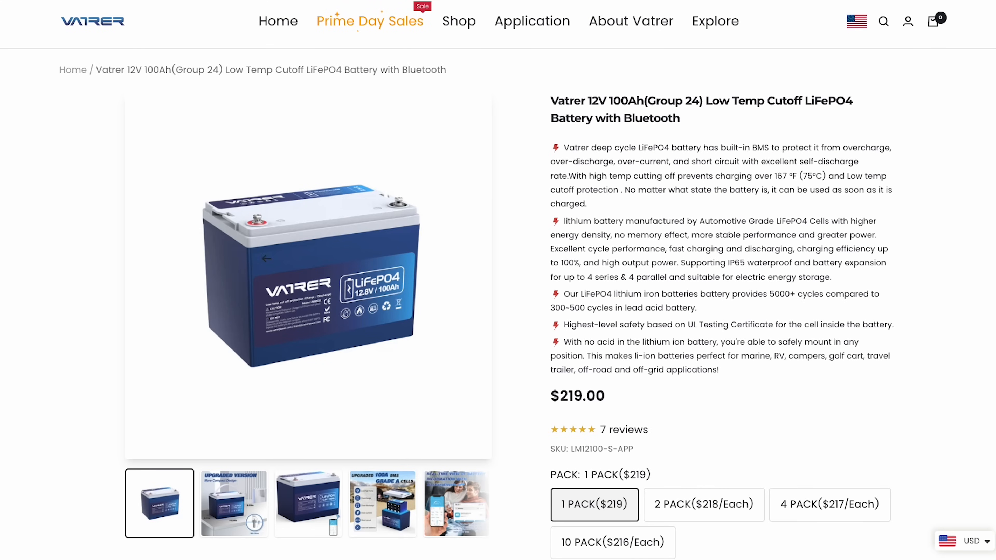
{"action": "scroll", "scroll_direction": "down", "scroll_amount": 3}
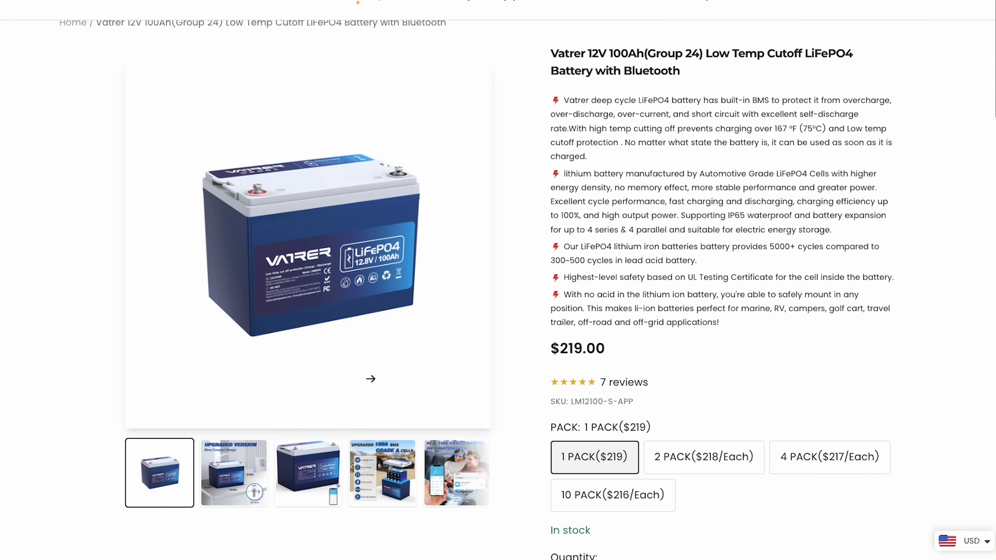
Step: View the UPGRADED VERSION, battery-with-phone, GRADE A CELLS and lead-acid comparison product photos
{"action": "left_click", "coordinate": [233, 472]}
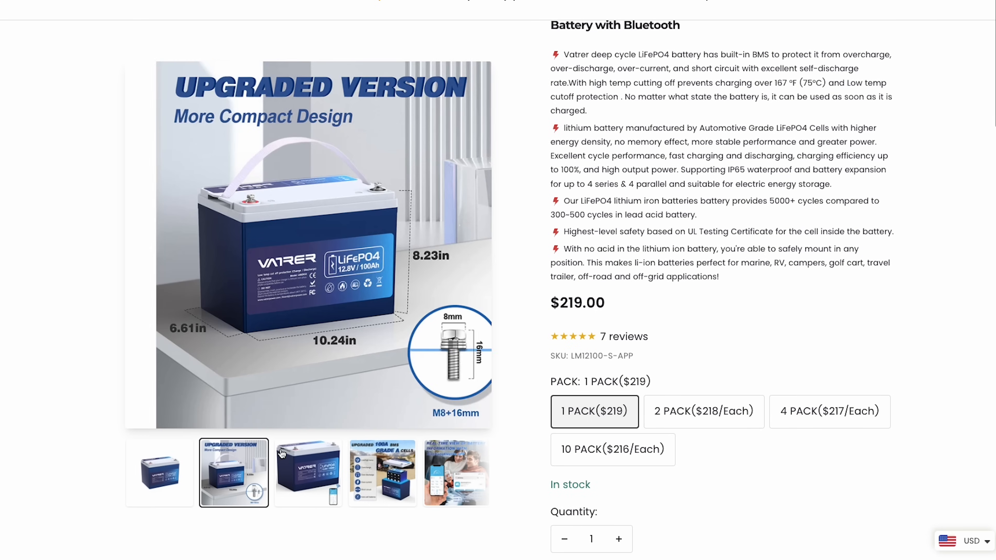
{"action": "left_click", "coordinate": [308, 472]}
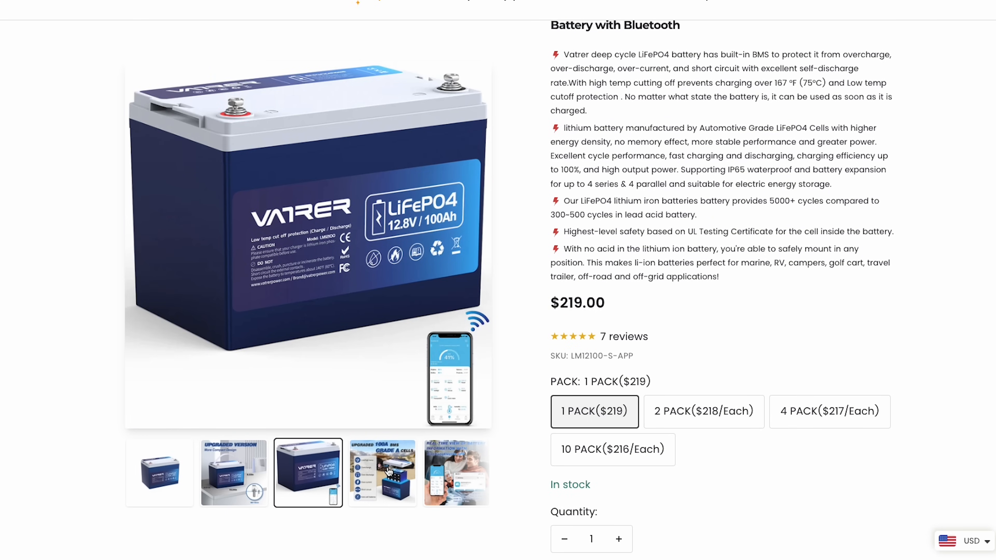
{"action": "left_click", "coordinate": [381, 472]}
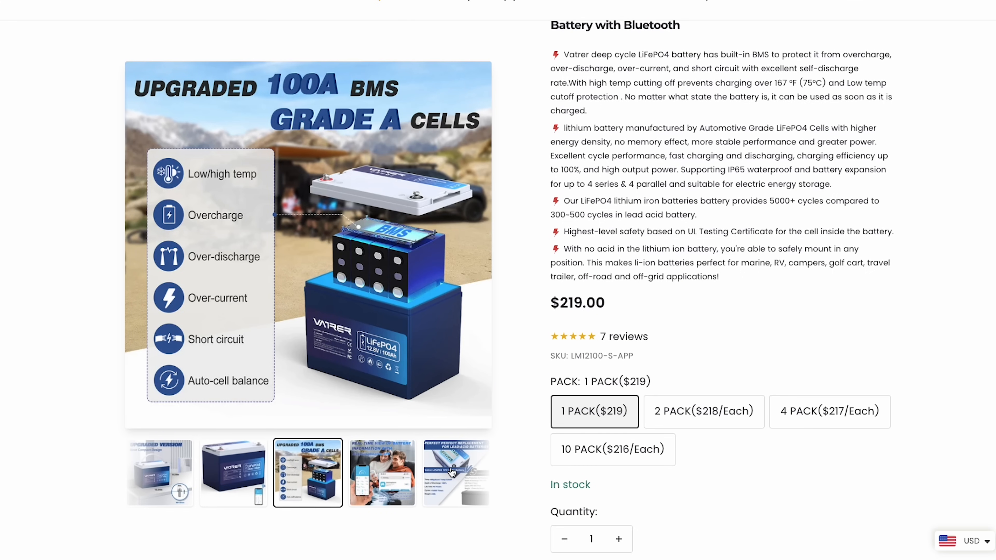
{"action": "left_click", "coordinate": [455, 472]}
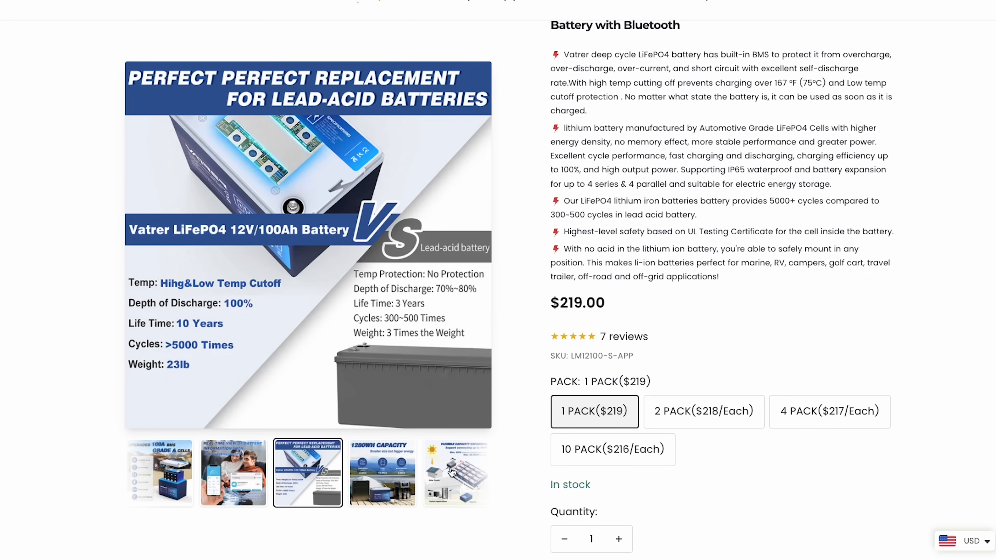